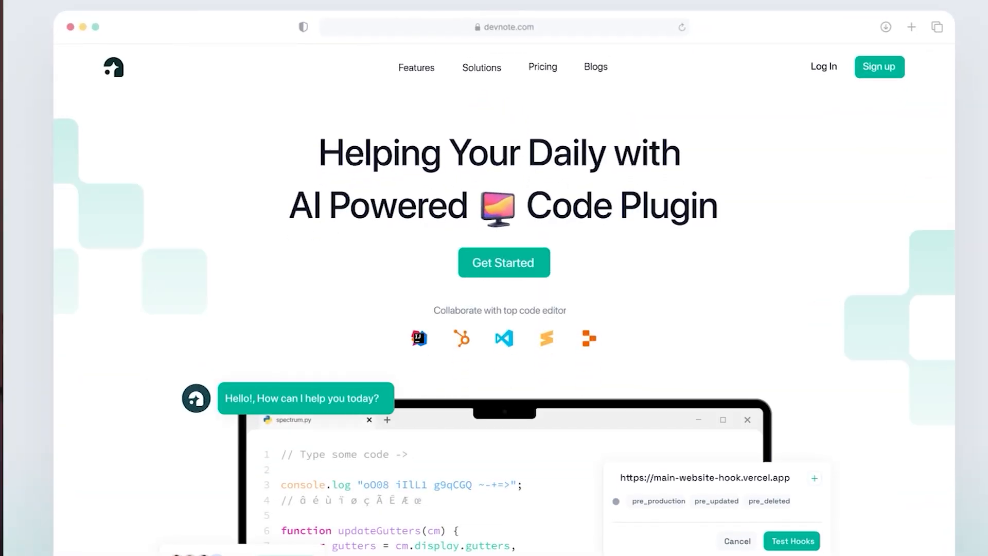
pyautogui.scroll(-3)
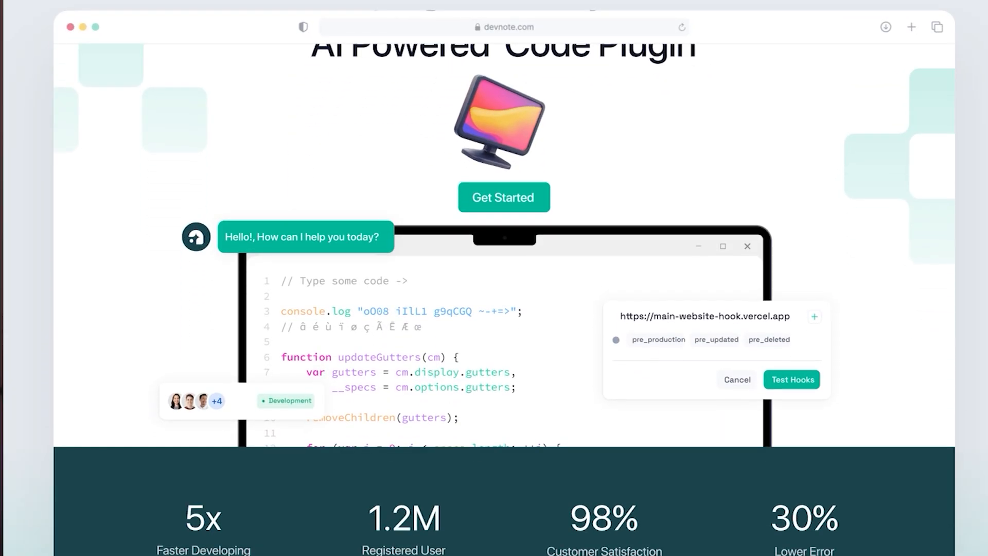
pyautogui.scroll(-3)
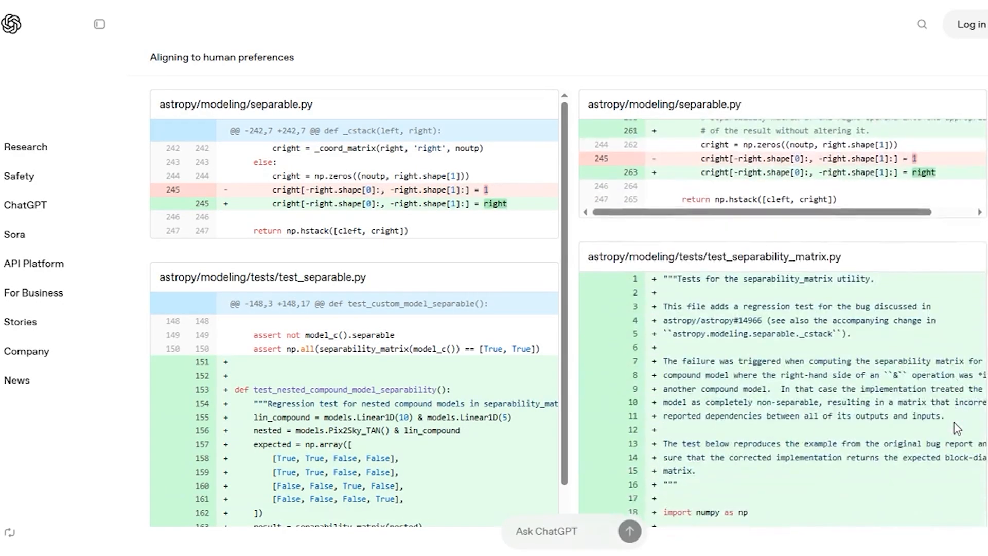
pyautogui.scroll(-3)
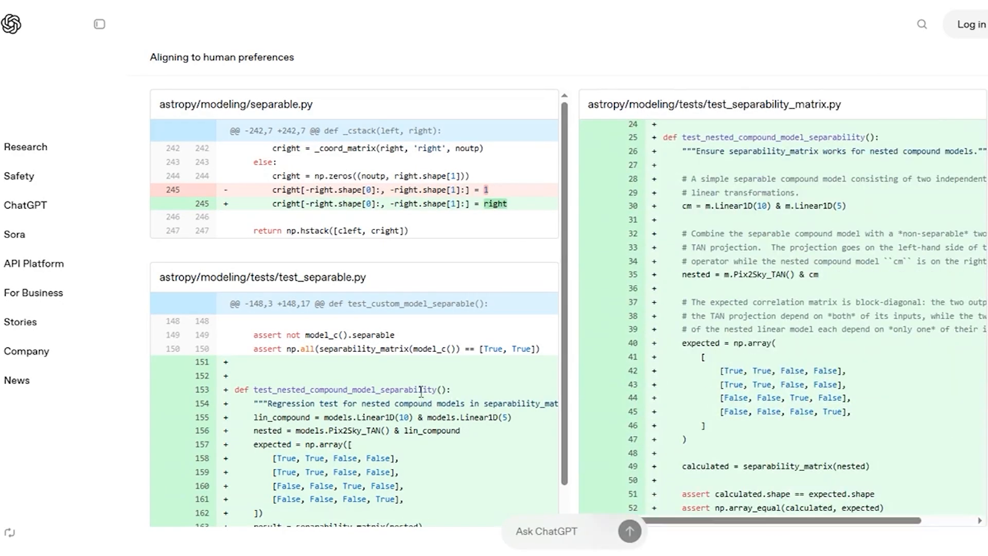
pyautogui.scroll(-3)
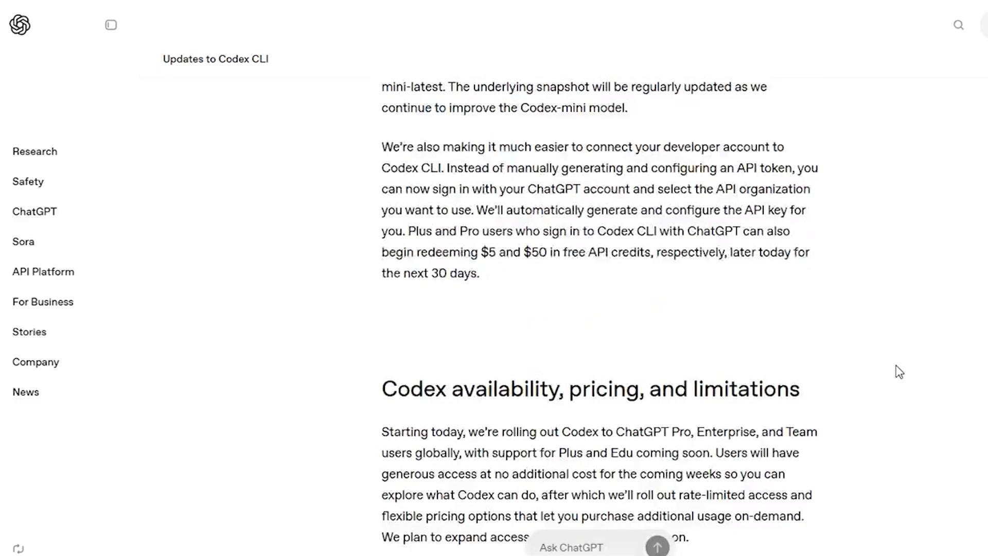
pyautogui.scroll(-3)
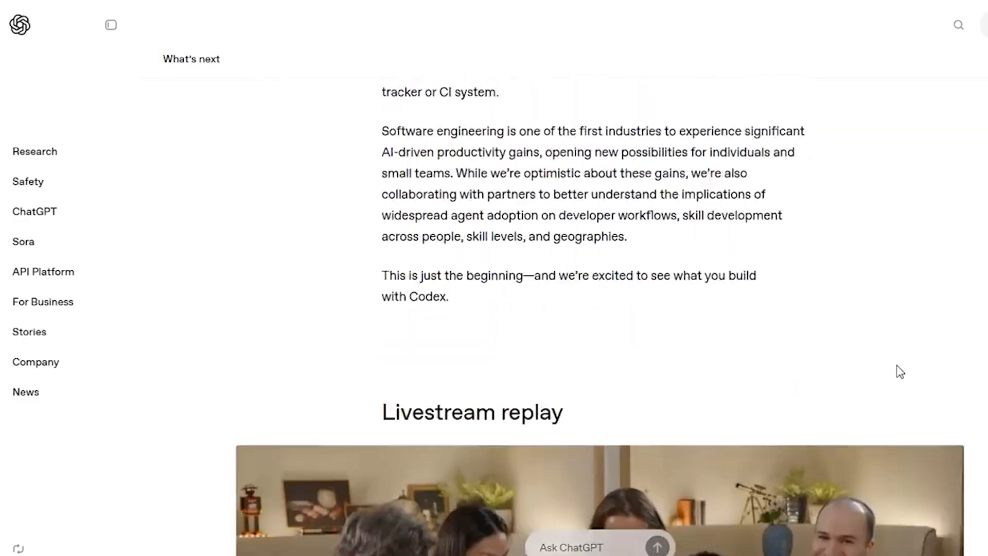